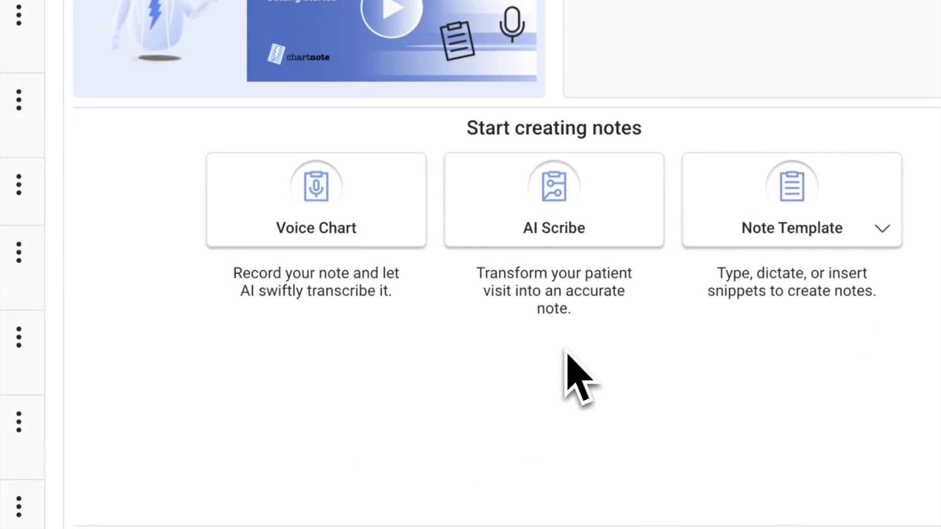
{"action": "mouse_move", "coordinate": [426, 294]}
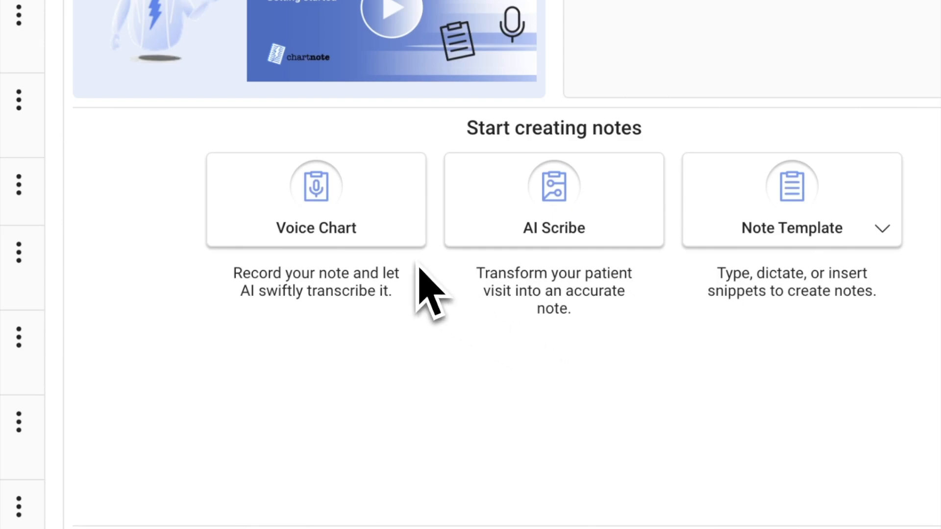
{"action": "mouse_move", "coordinate": [390, 241]}
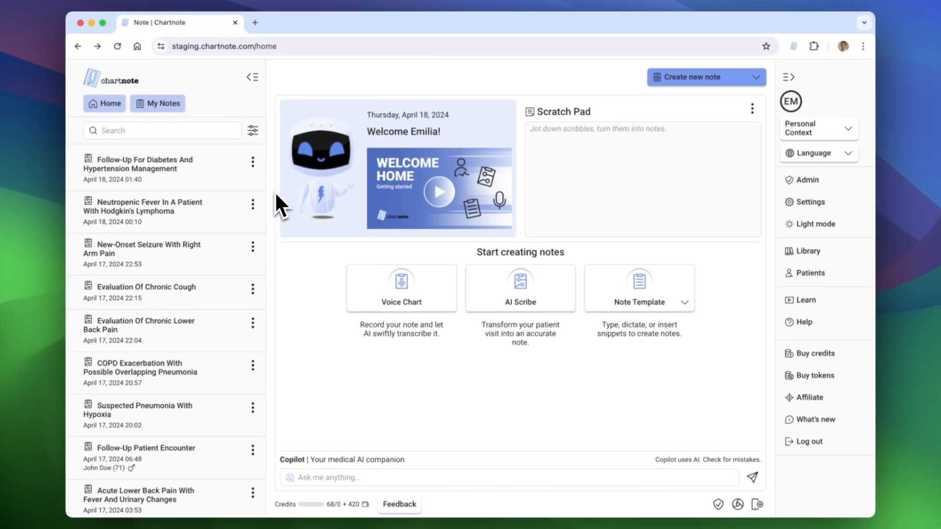
{"action": "mouse_move", "coordinate": [221, 159]}
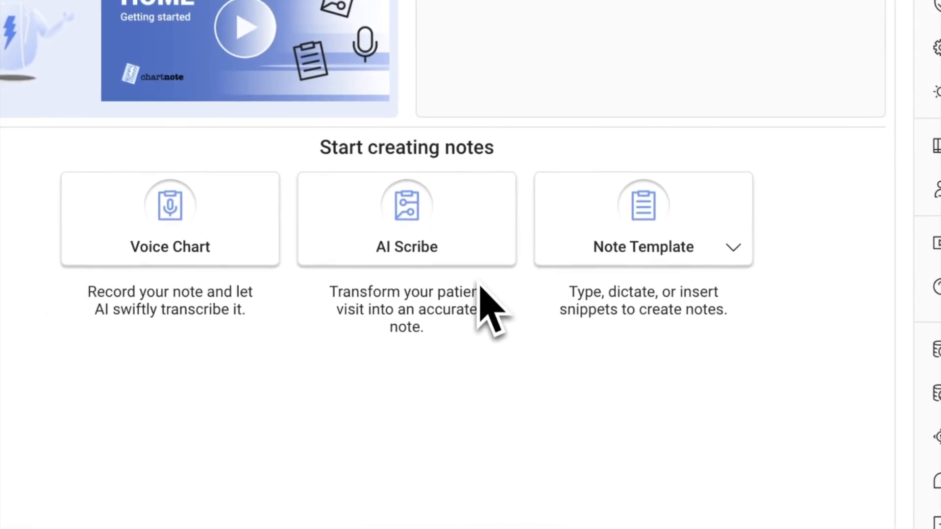
Step: Start a new note from the SOAP template via the Note Template list
{"action": "left_click", "coordinate": [406, 219]}
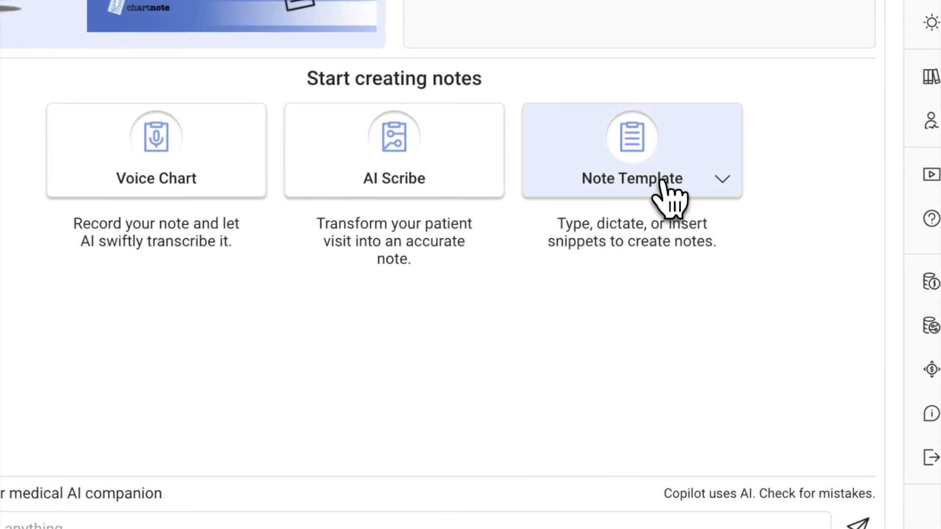
{"action": "left_click", "coordinate": [632, 178]}
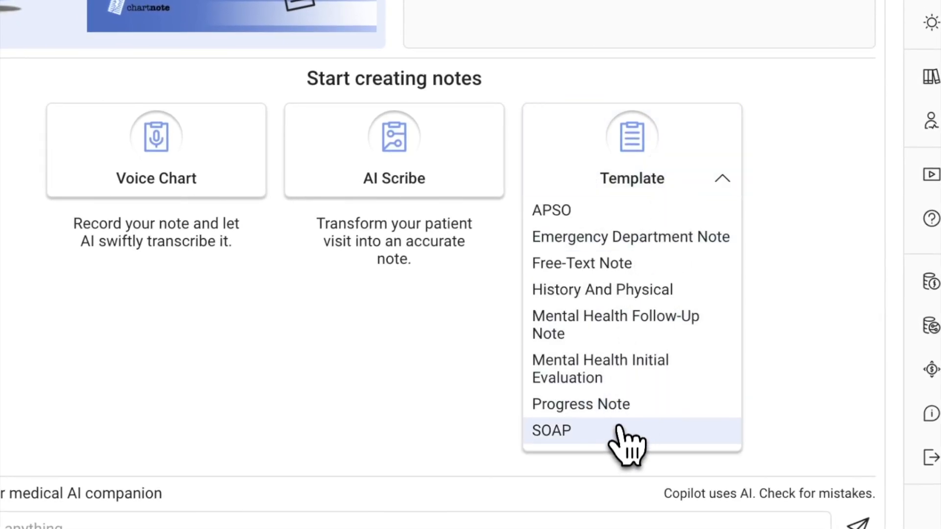
{"action": "left_click", "coordinate": [550, 431]}
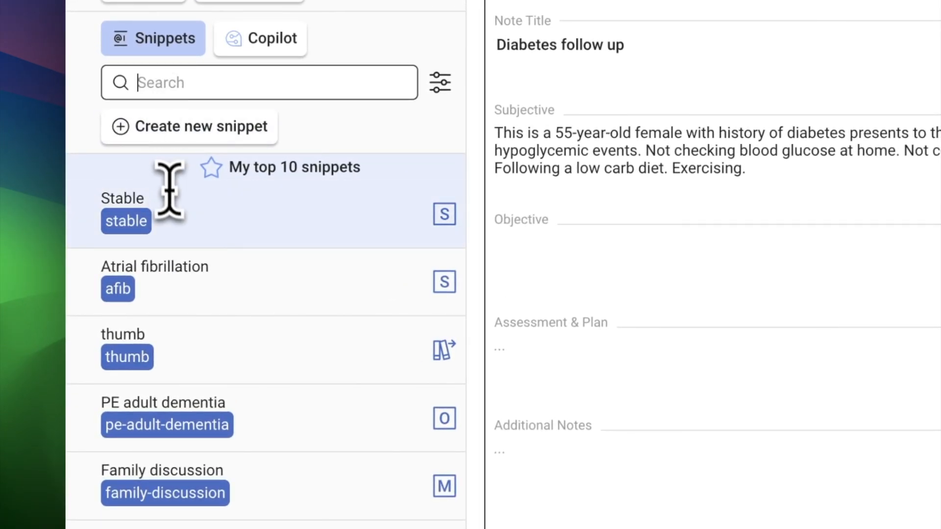
{"action": "type", "text": "exam"}
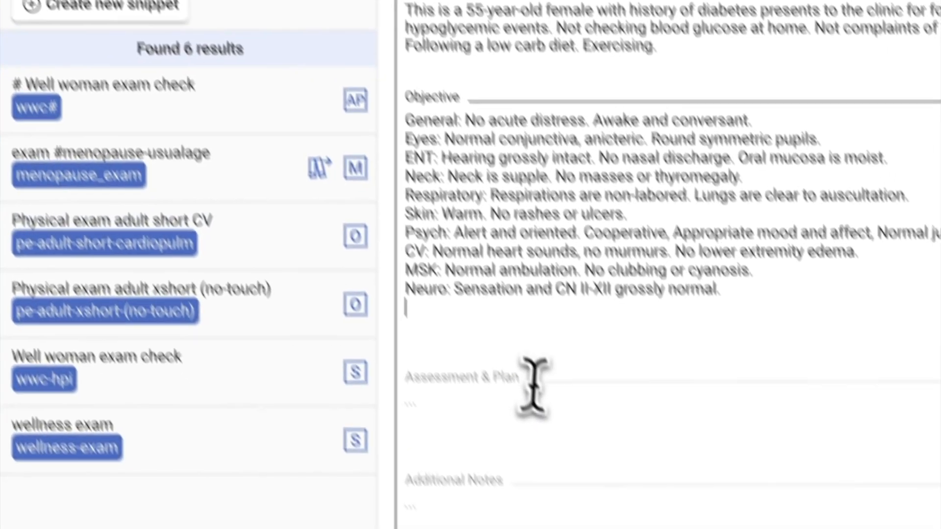
{"action": "type", "text": "@"}
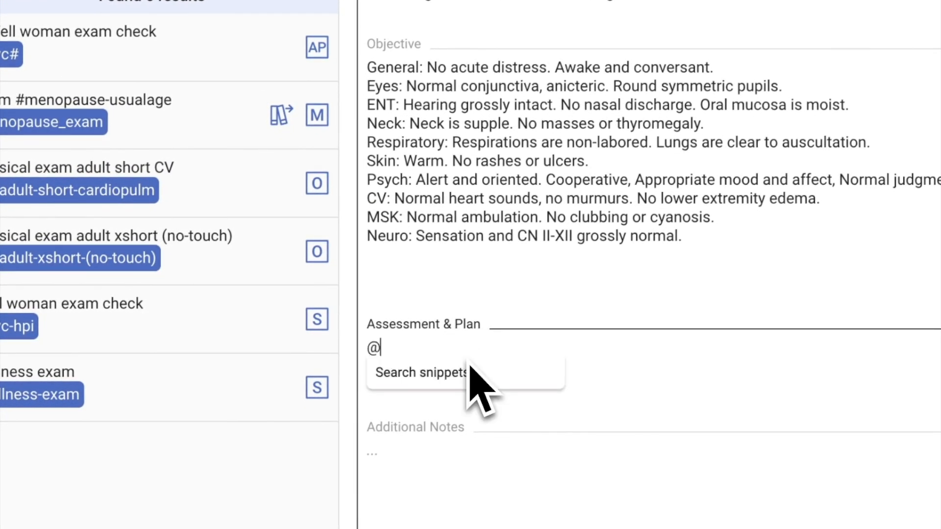
{"action": "type", "text": "dm2"}
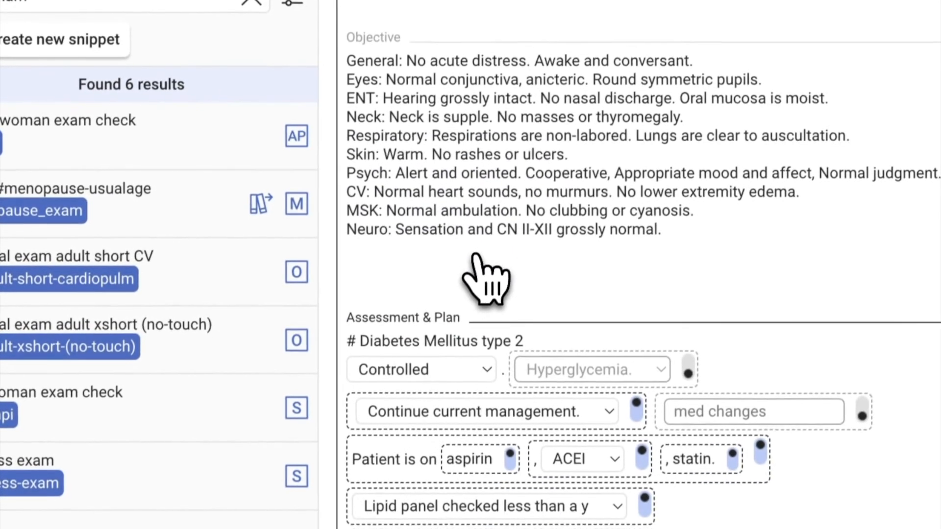
{"action": "scroll", "scroll_direction": "down", "scroll_amount": 3}
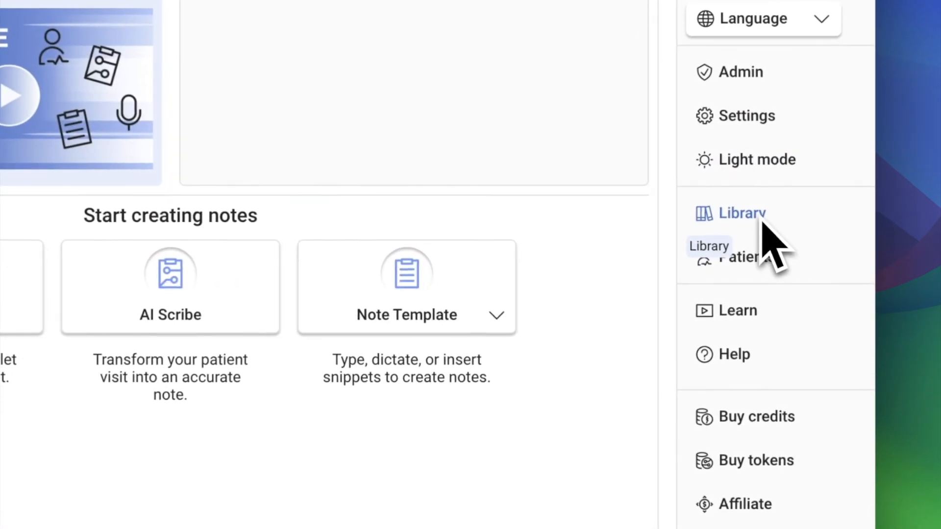
{"action": "mouse_move", "coordinate": [811, 336]}
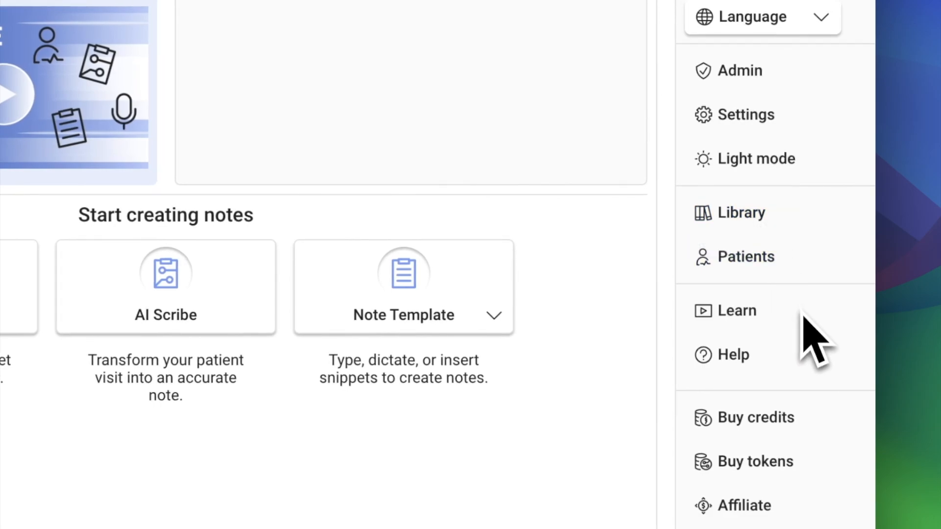
{"action": "mouse_move", "coordinate": [798, 336]}
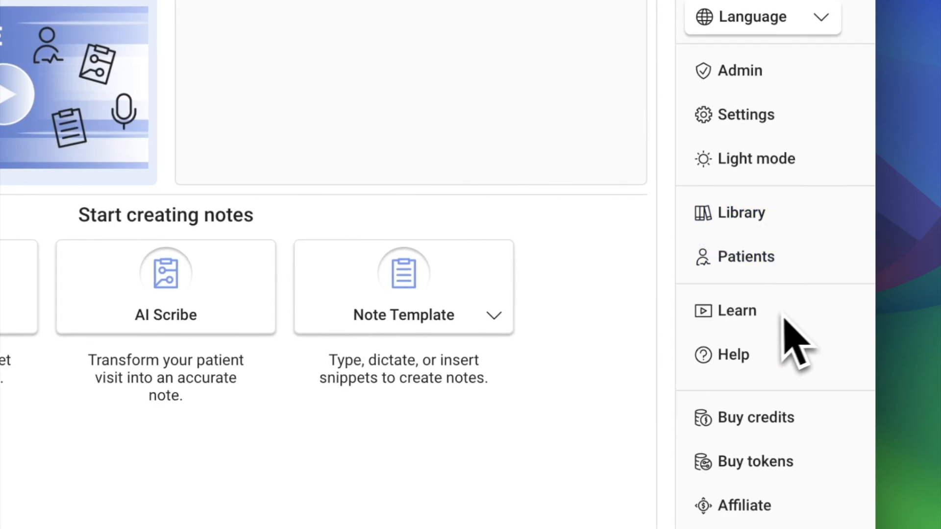